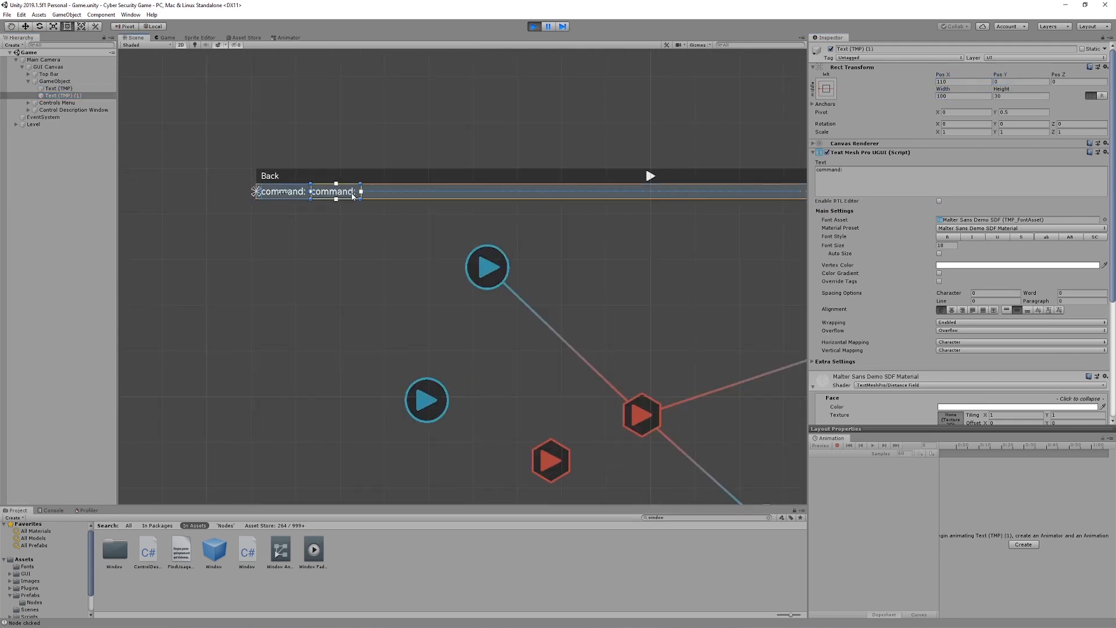
- Inspect the GUI Canvas command input text and type a test command into the running game's command bar
{"action": "left_click", "coordinate": [45, 67]}
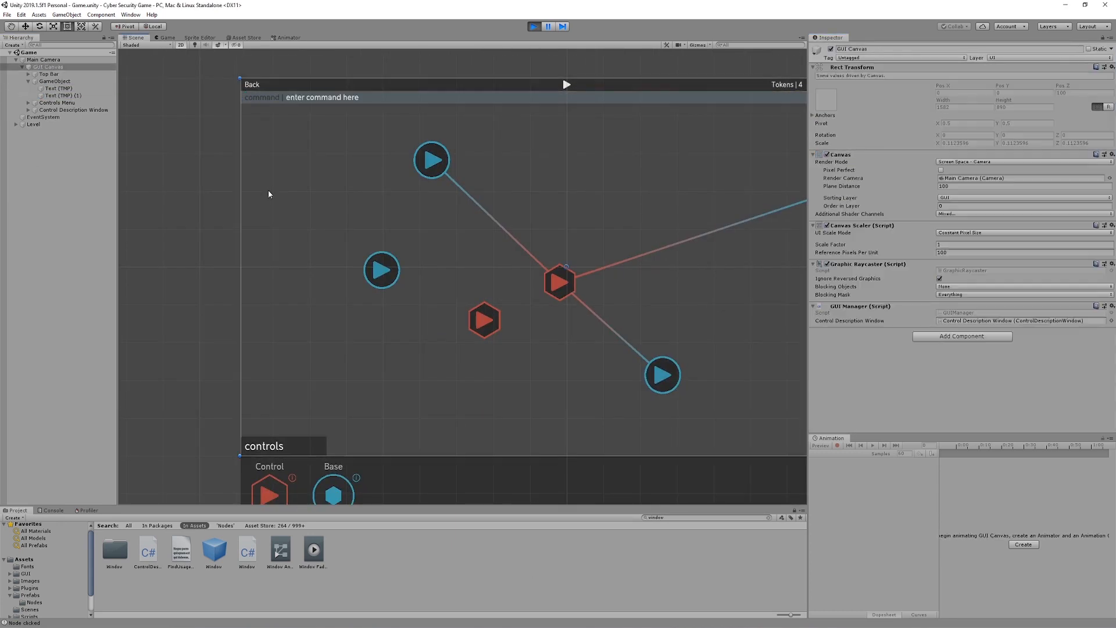
{"action": "left_click", "coordinate": [62, 117]}
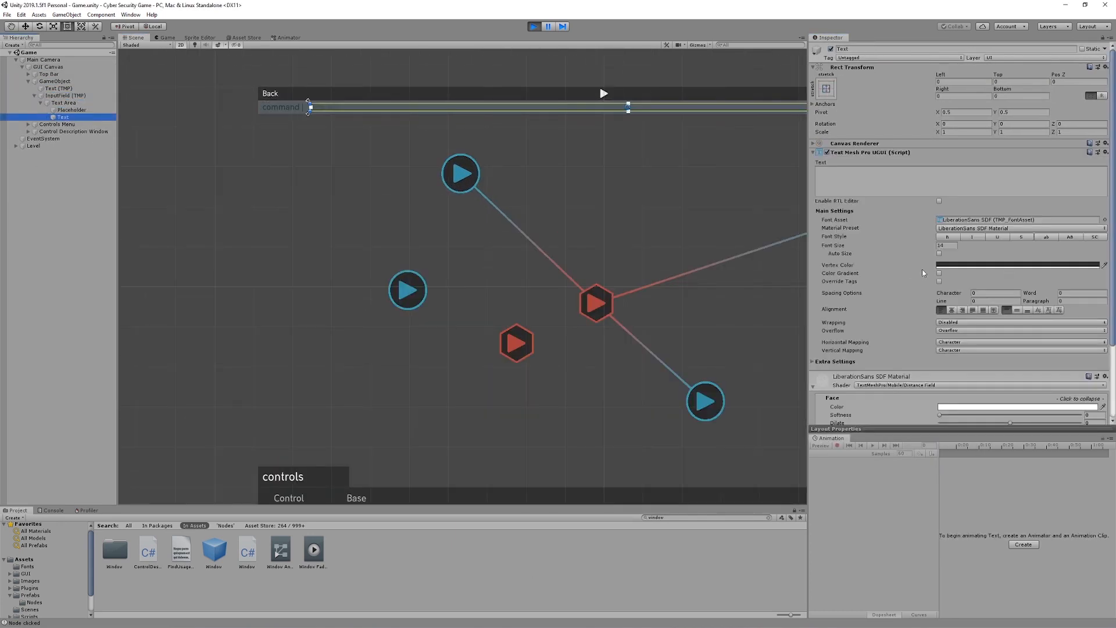
{"action": "type", "text": "asdasdasdasdasd"}
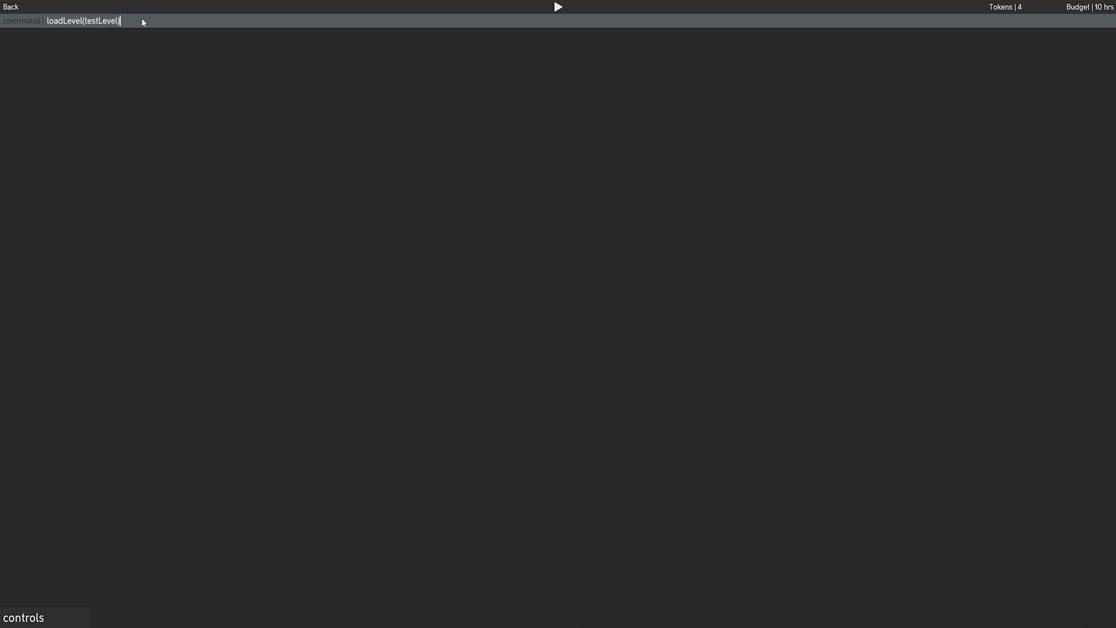
{"action": "left_click", "coordinate": [558, 6]}
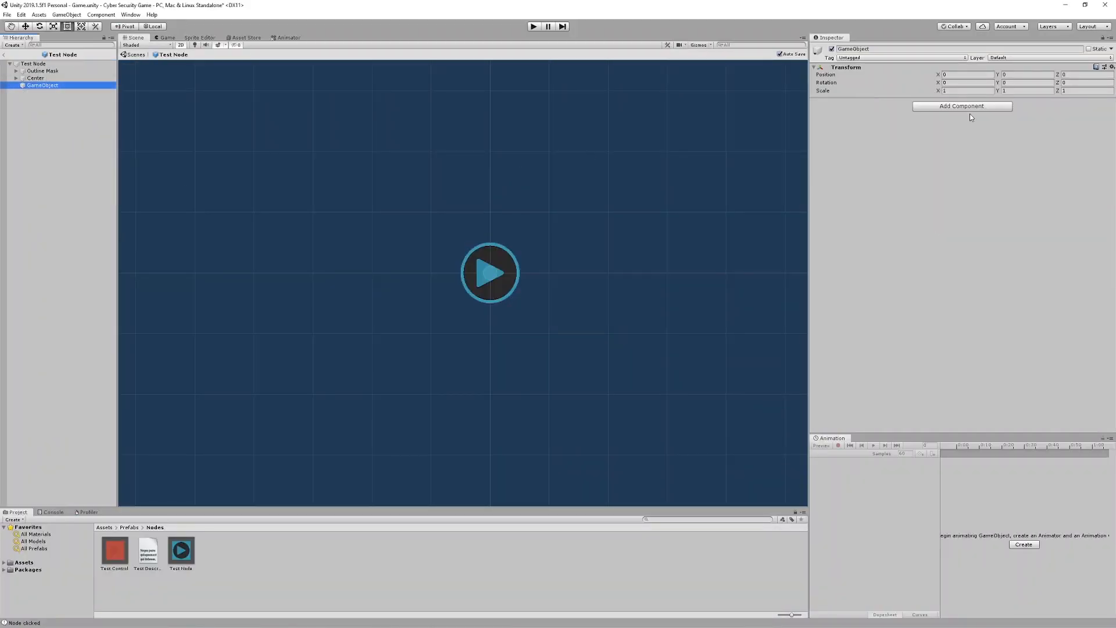
- Add a Circle Collider 2D to the Test Node object, set its radius, and drag linked nodes around
{"action": "left_click", "coordinate": [961, 106]}
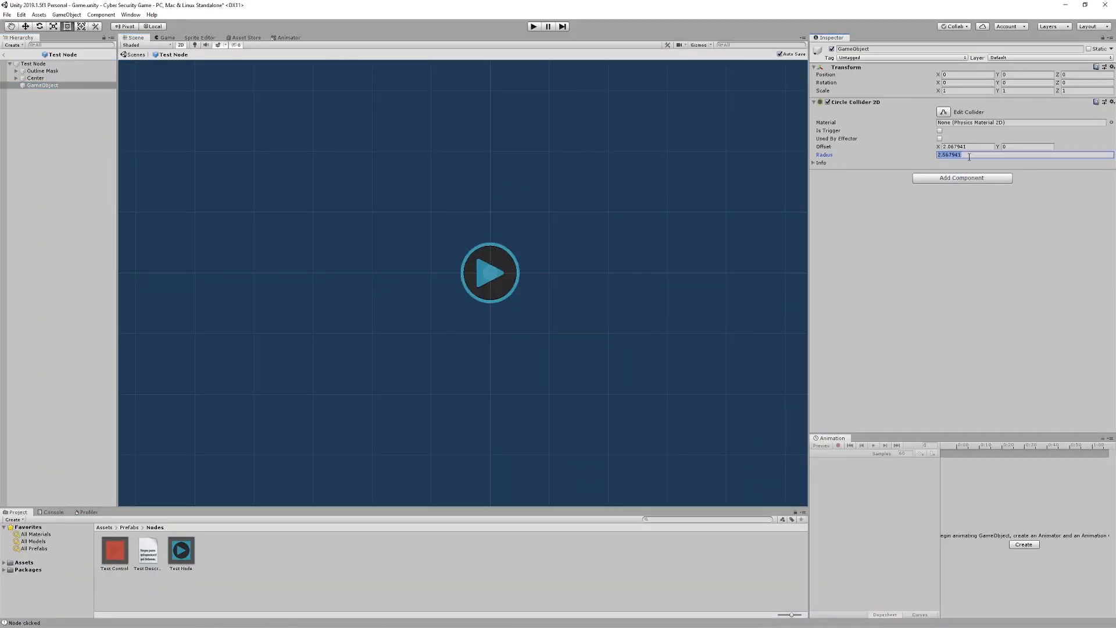
{"action": "left_click", "coordinate": [532, 26]}
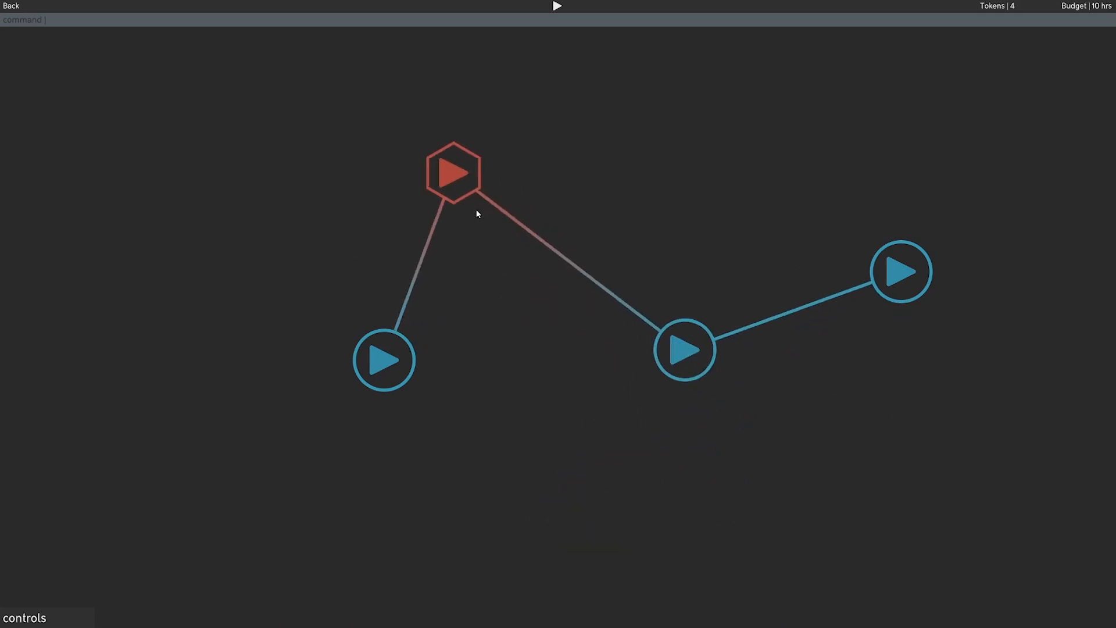
{"action": "left_click_drag", "start_coordinate": [454, 172], "coordinate": [438, 202]}
{"action": "type", "text": "editMode(true)"}
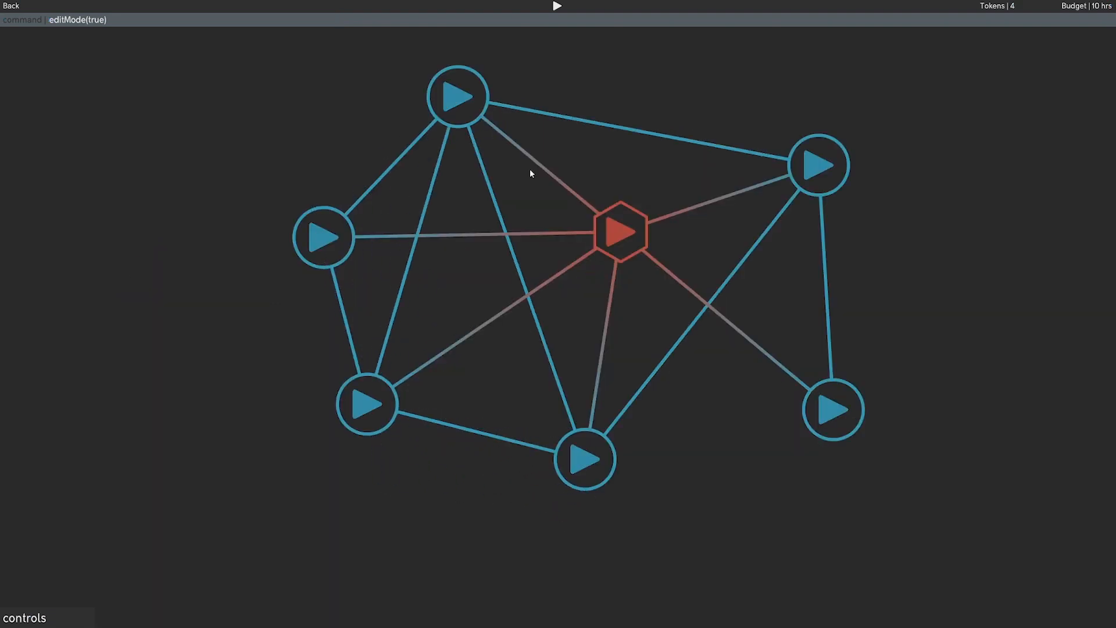
{"action": "left_click_drag", "start_coordinate": [368, 404], "coordinate": [578, 491]}
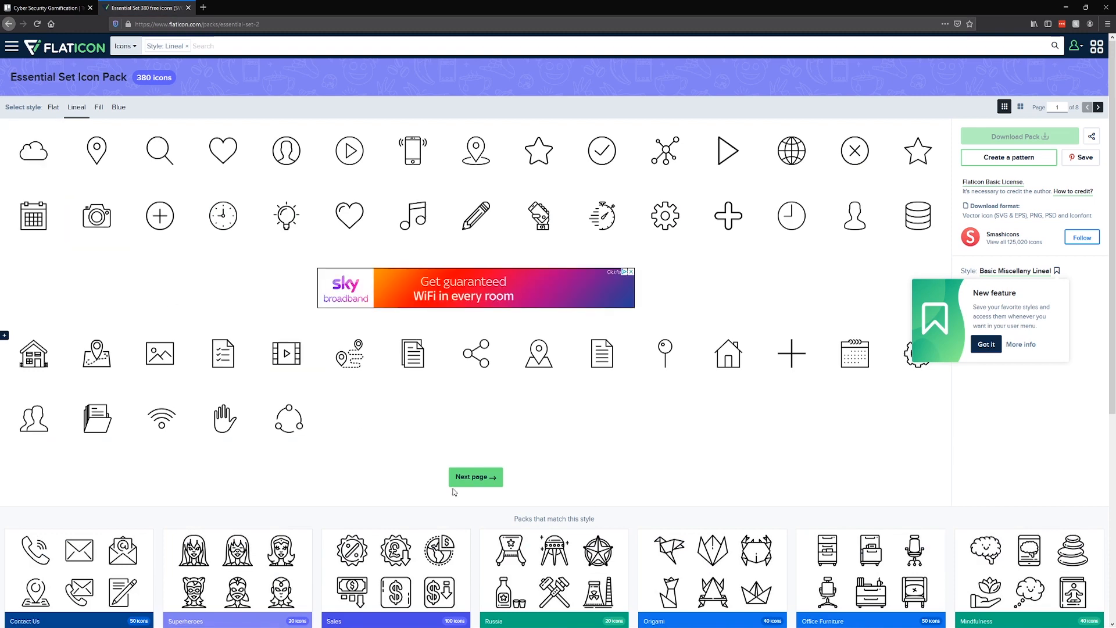
- Page through the Essential Set icons and choose the free download of the pack
{"action": "left_click", "coordinate": [475, 476]}
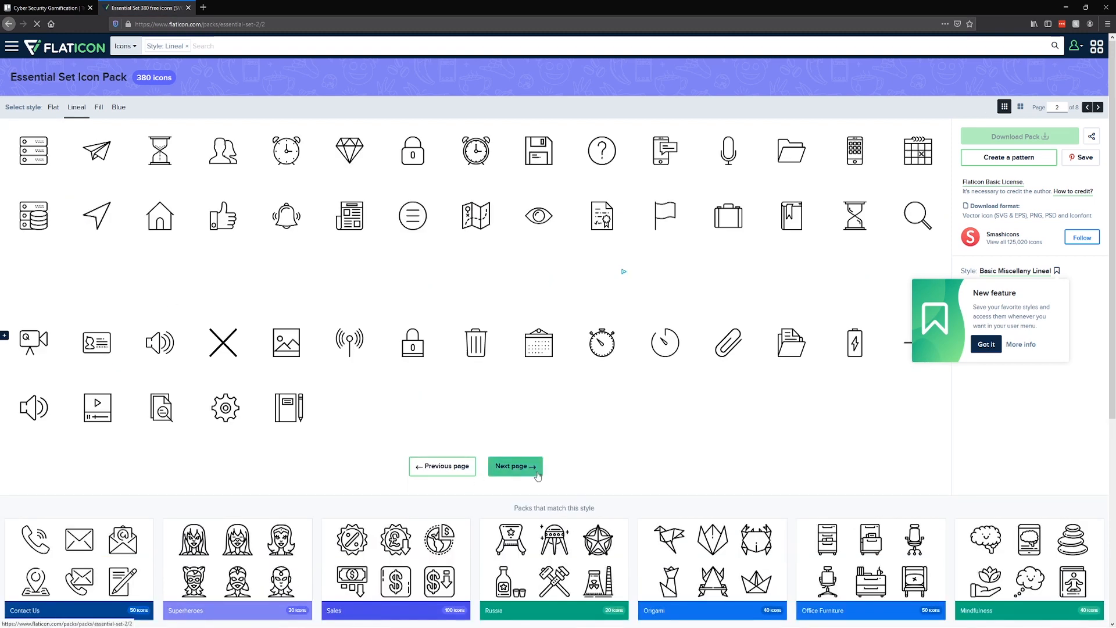
{"action": "left_click", "coordinate": [514, 466]}
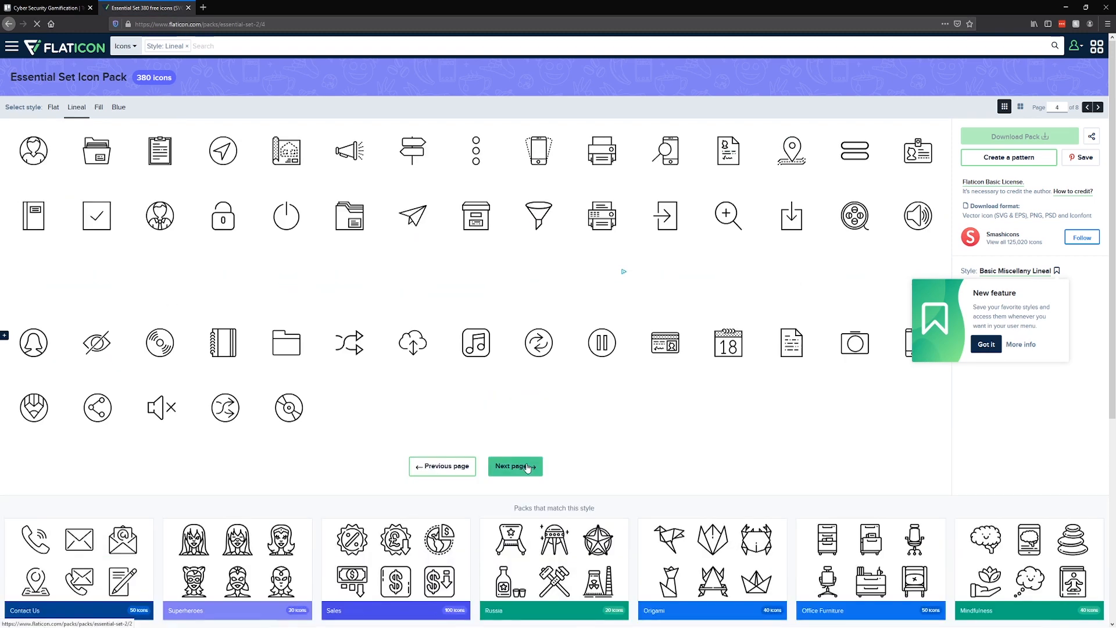
{"action": "left_click", "coordinate": [515, 466]}
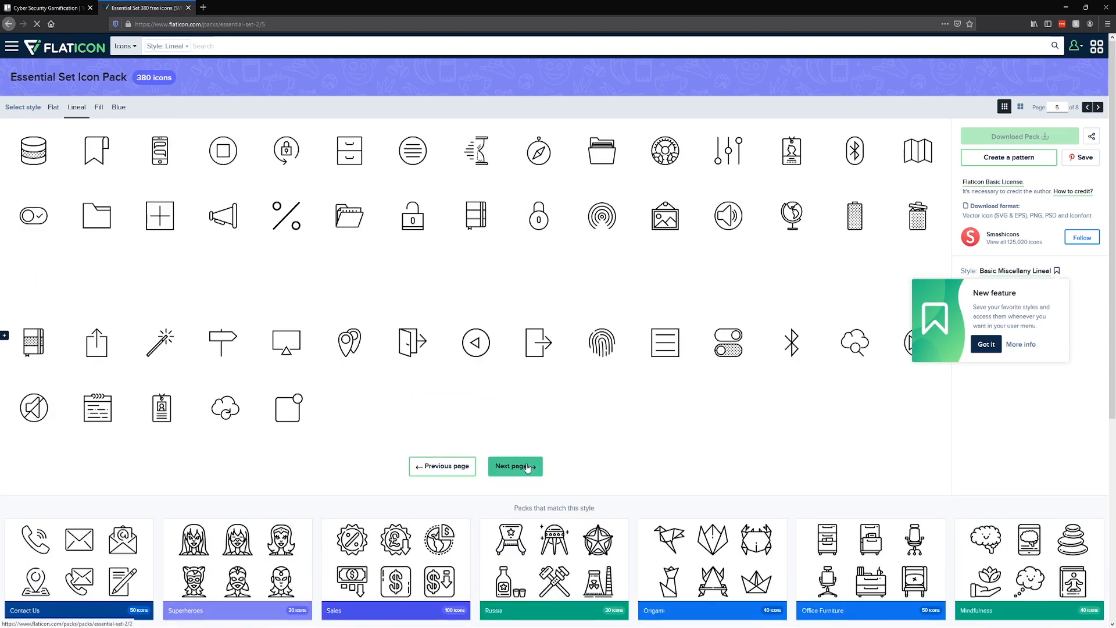
{"action": "left_click", "coordinate": [514, 466]}
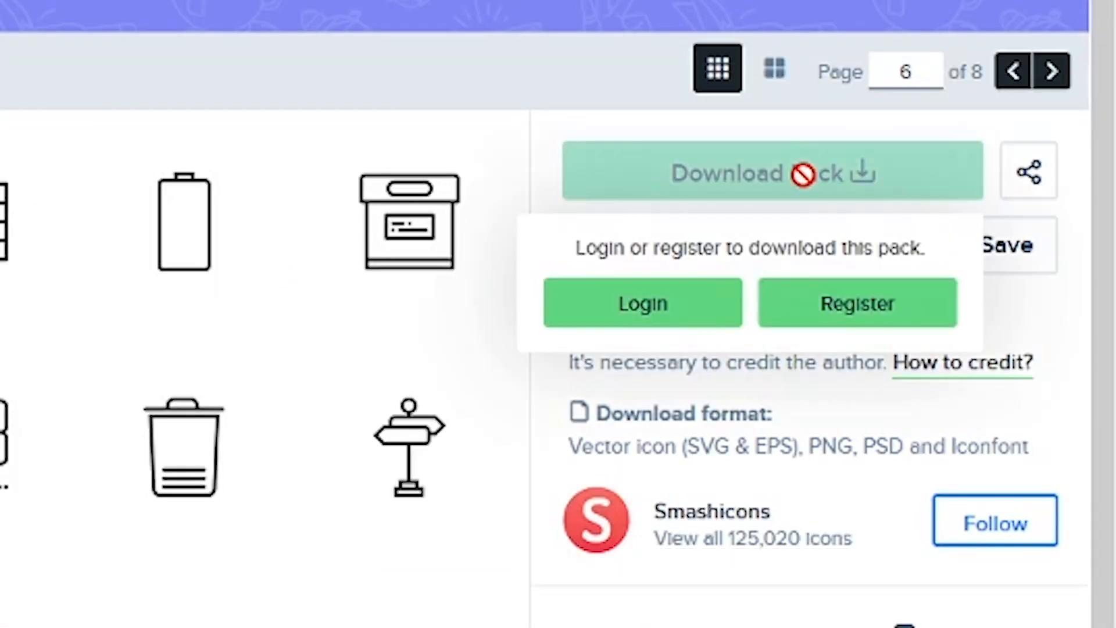
{"action": "mouse_move", "coordinate": [817, 279]}
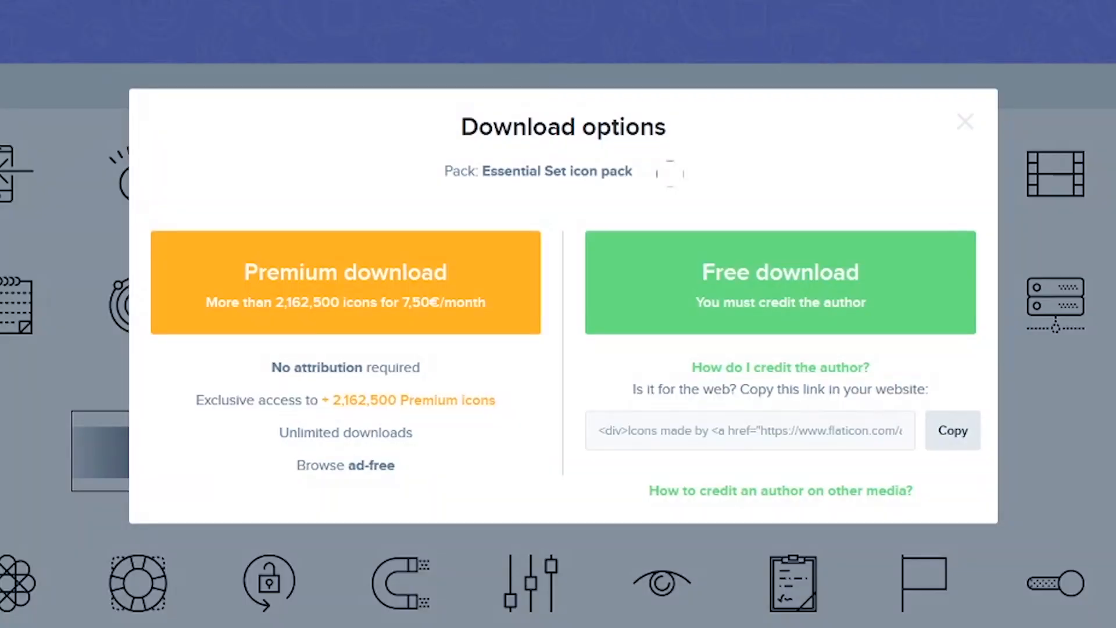
{"action": "mouse_move", "coordinate": [736, 298]}
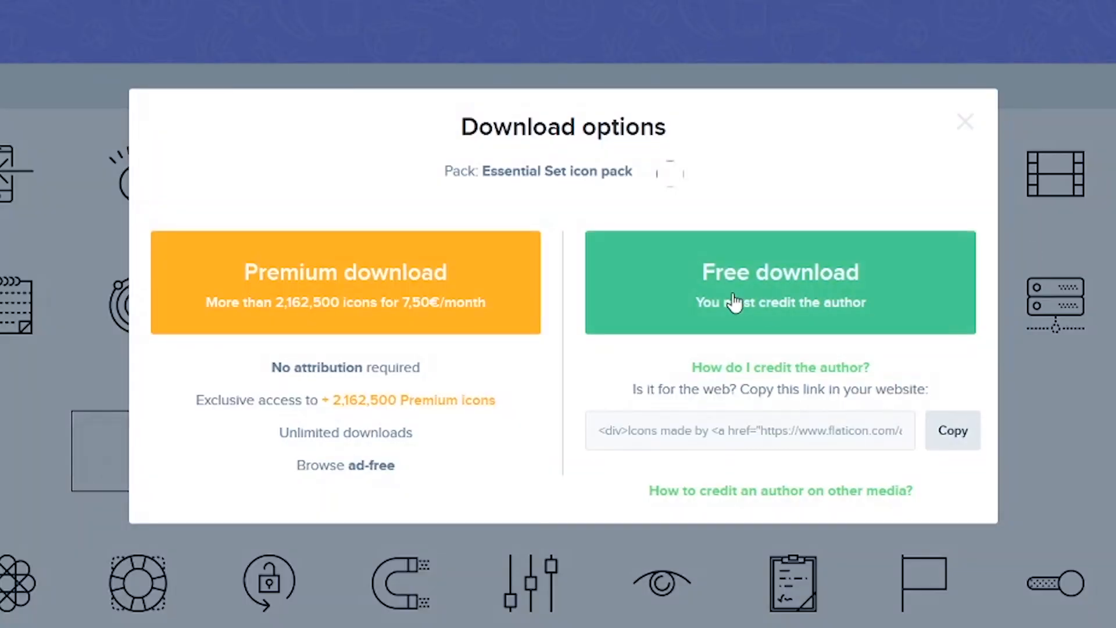
{"action": "left_click", "coordinate": [779, 281]}
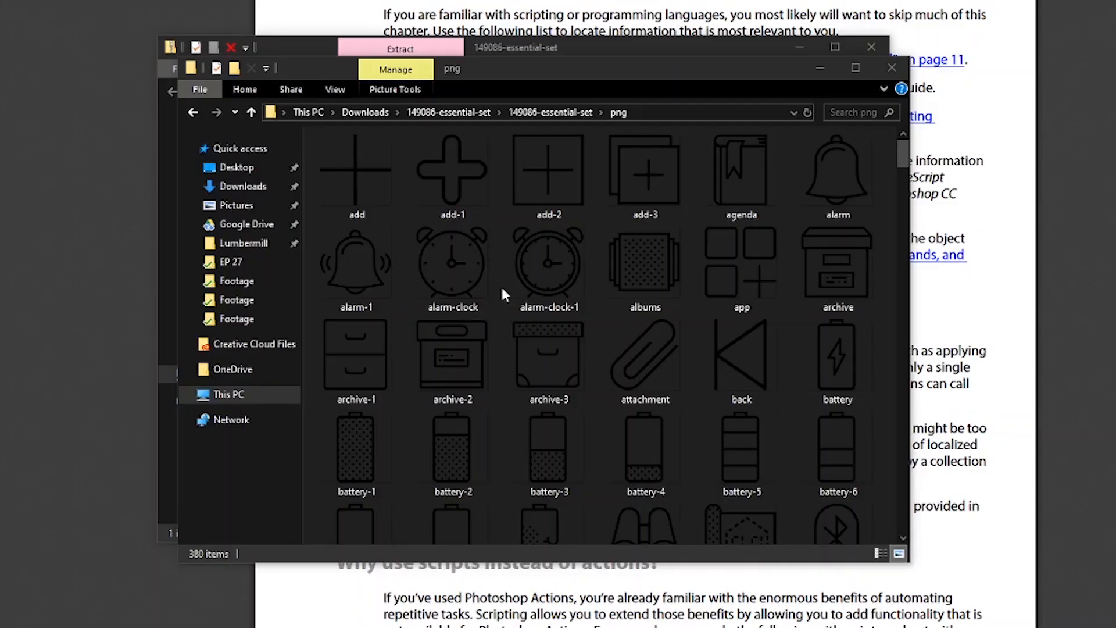
{"action": "scroll", "scroll_direction": "down", "scroll_amount": 3}
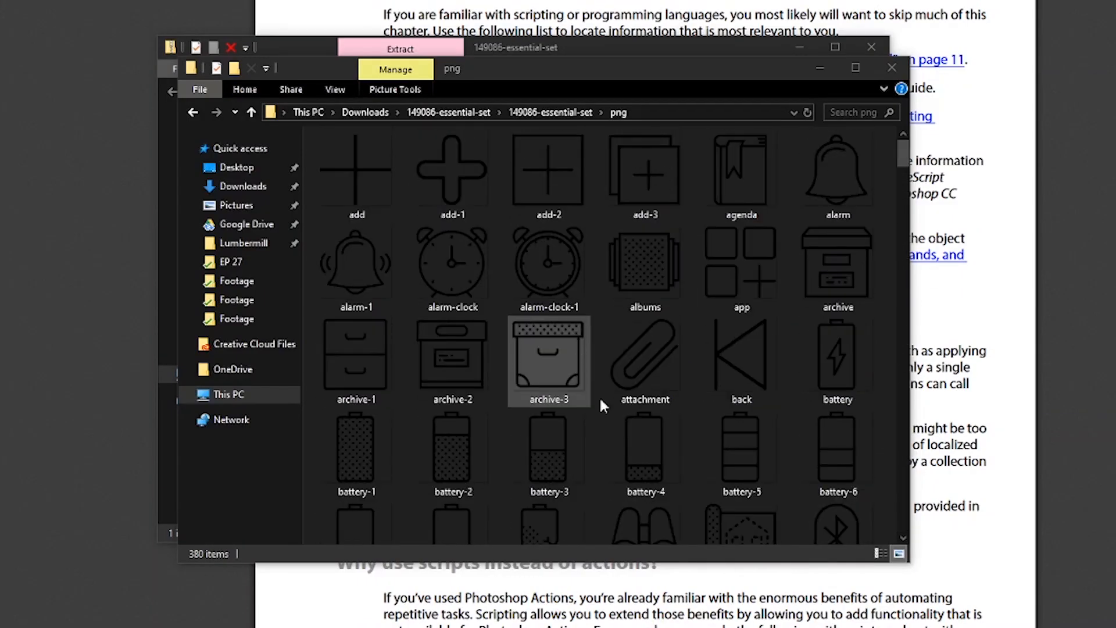
{"action": "scroll", "scroll_direction": "down", "scroll_amount": 3}
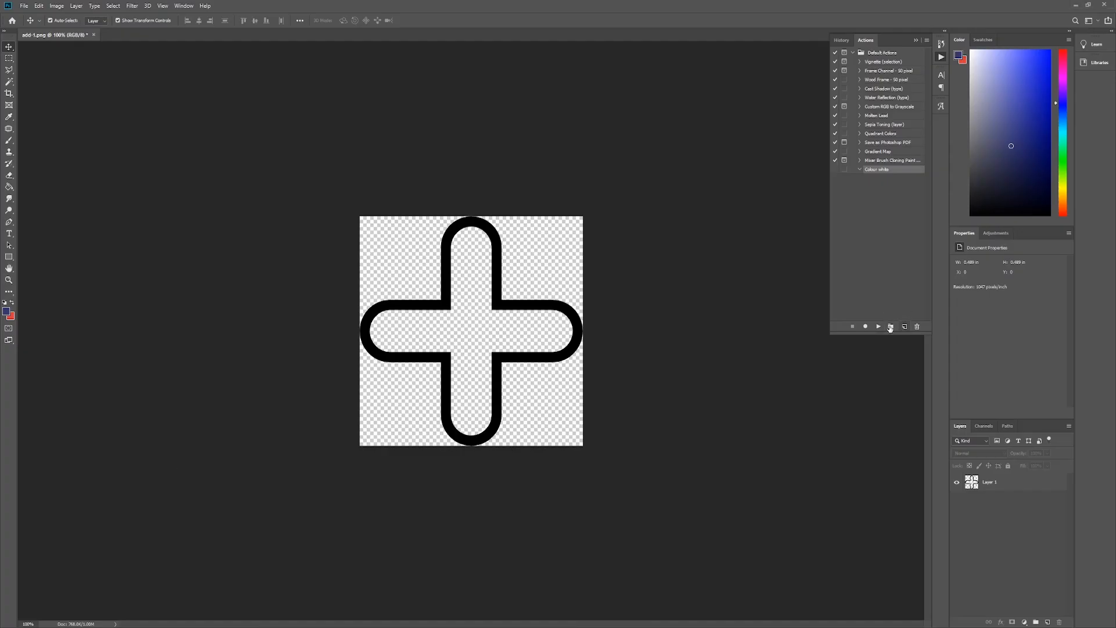
- Record the Colour white action while inverting the add-1 plus icon to white
{"action": "left_click", "coordinate": [865, 326]}
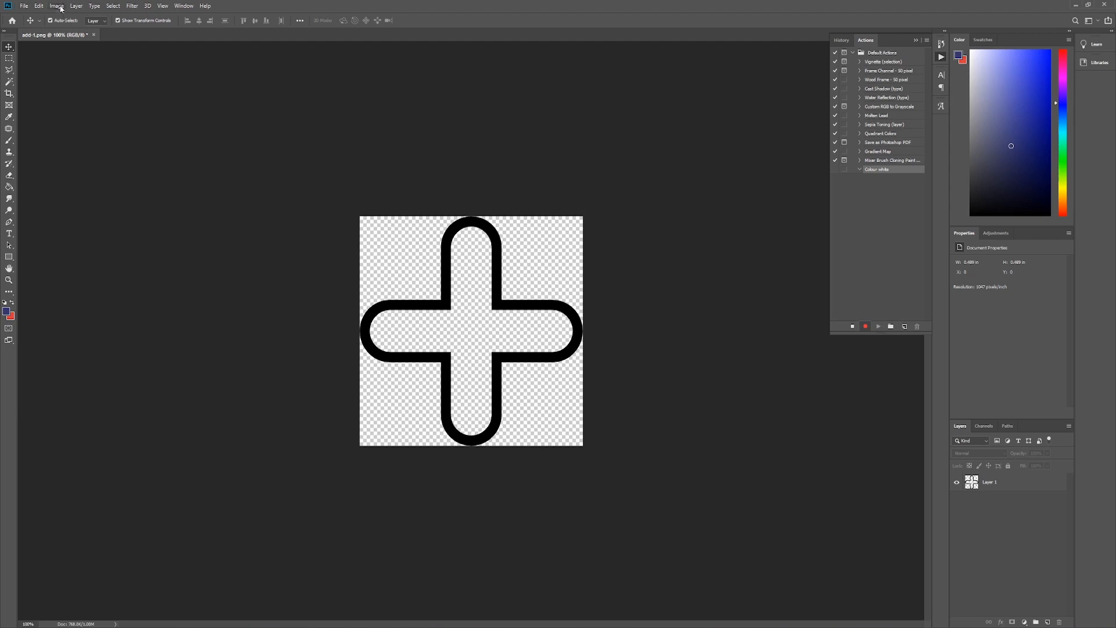
{"action": "left_click", "coordinate": [57, 5]}
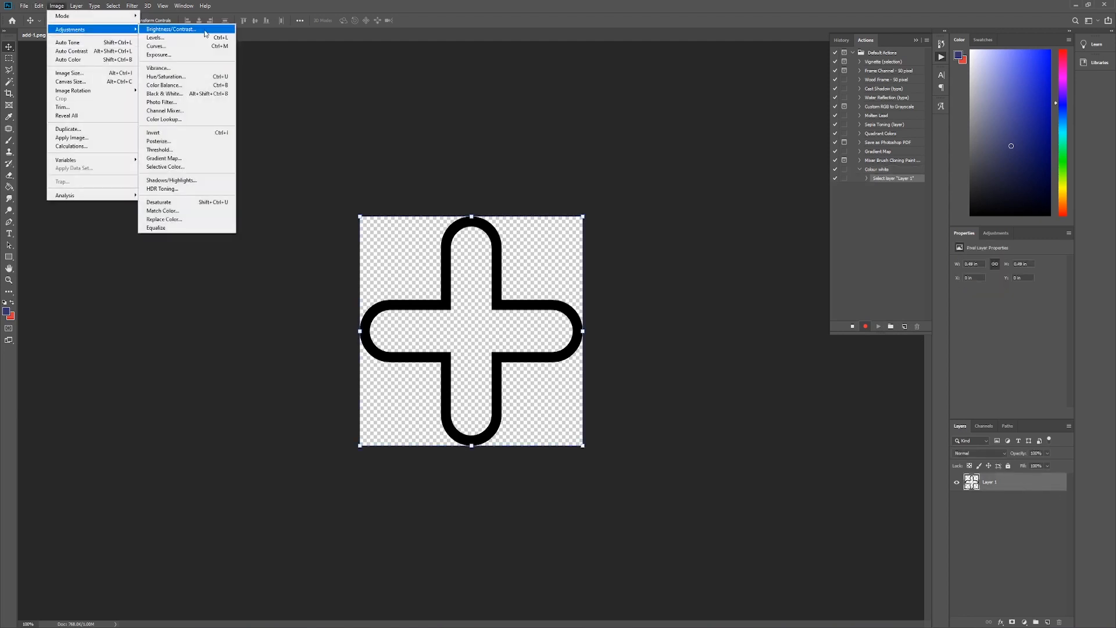
{"action": "left_click", "coordinate": [24, 6]}
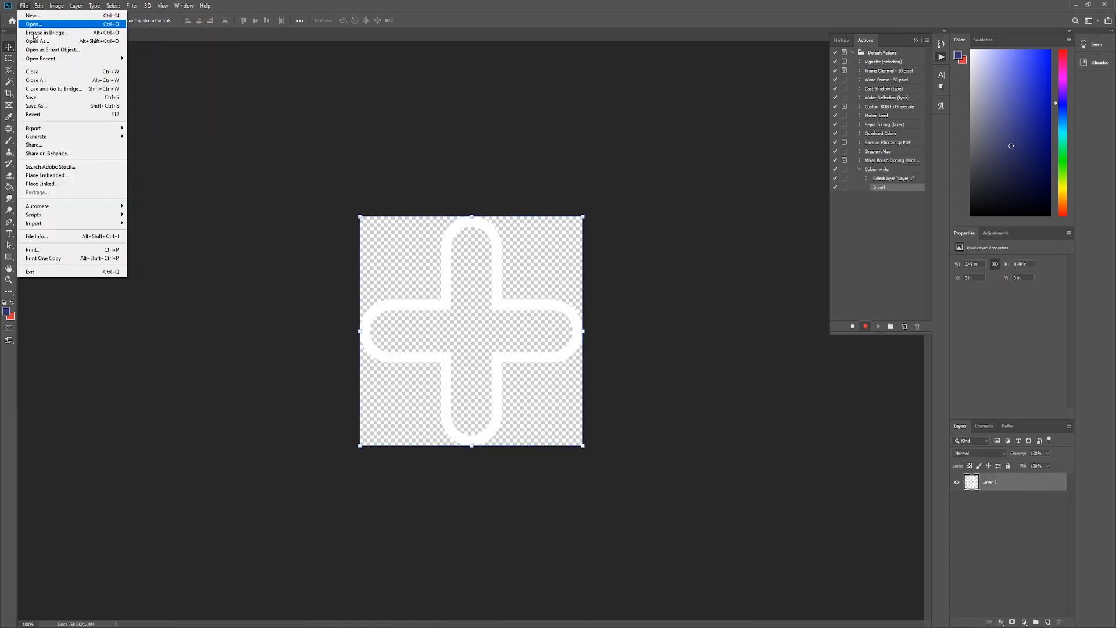
{"action": "left_click", "coordinate": [851, 326]}
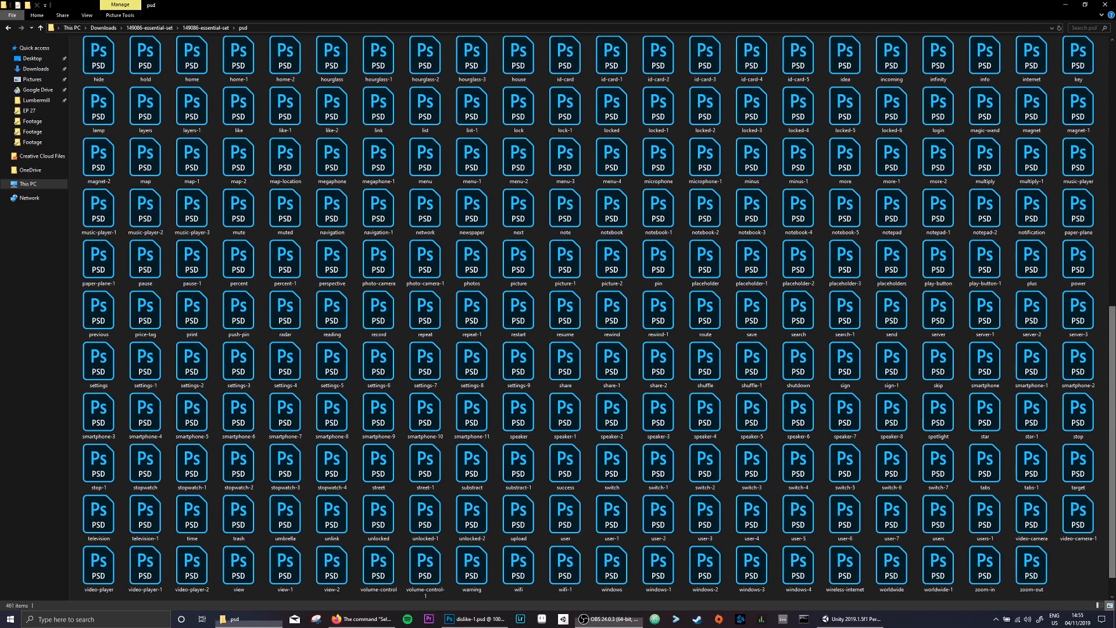
- Scroll through the psd folder's 481 PSD icon files in File Explorer
{"action": "scroll", "scroll_direction": "up", "scroll_amount": 3}
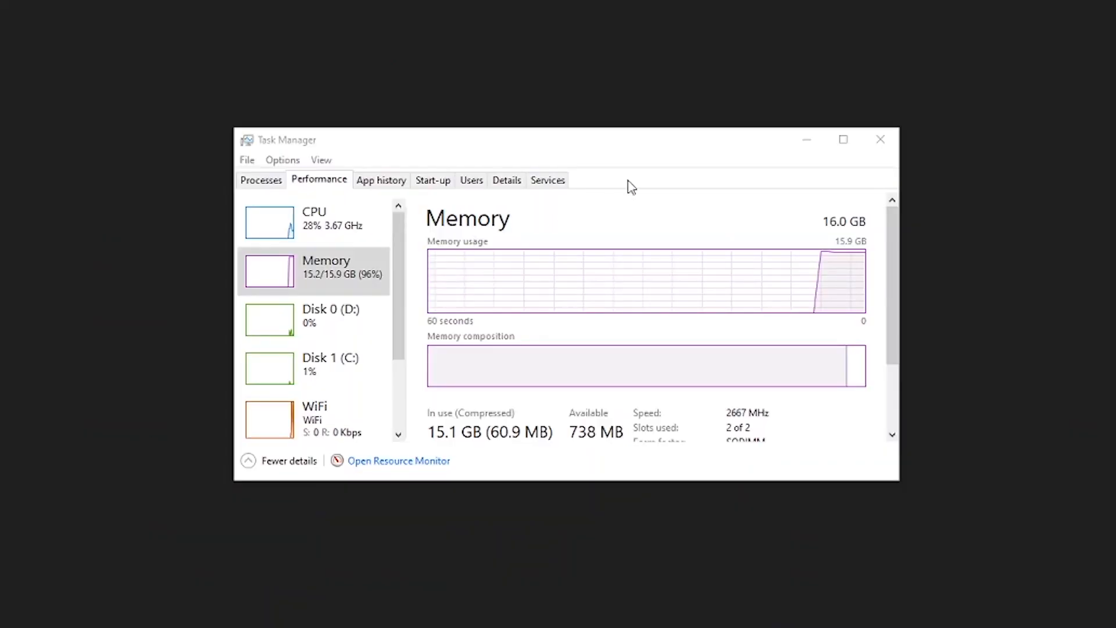
{"action": "mouse_move", "coordinate": [844, 276]}
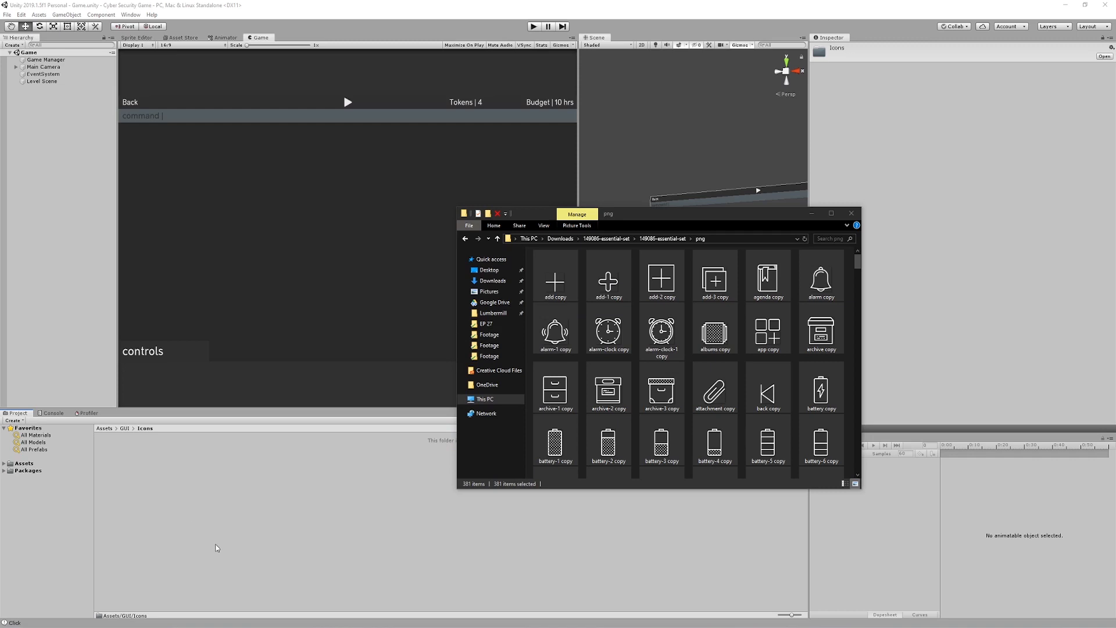
{"action": "mouse_move", "coordinate": [859, 218]}
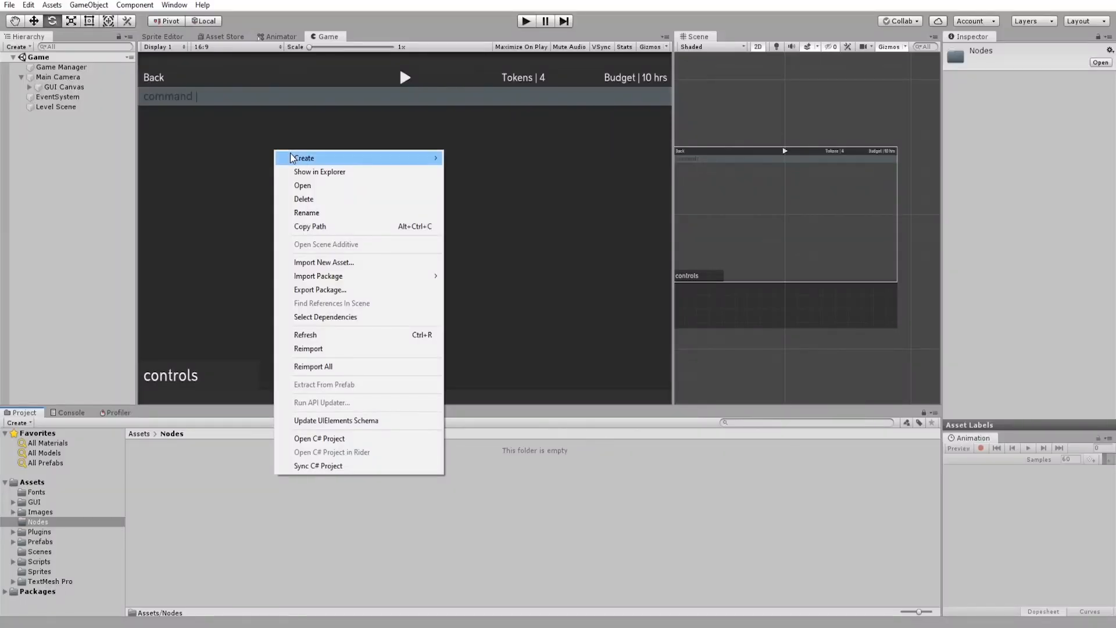
- Create Internet and Server node assets in Nodes and pick preset node colours for them
{"action": "left_click", "coordinate": [304, 158]}
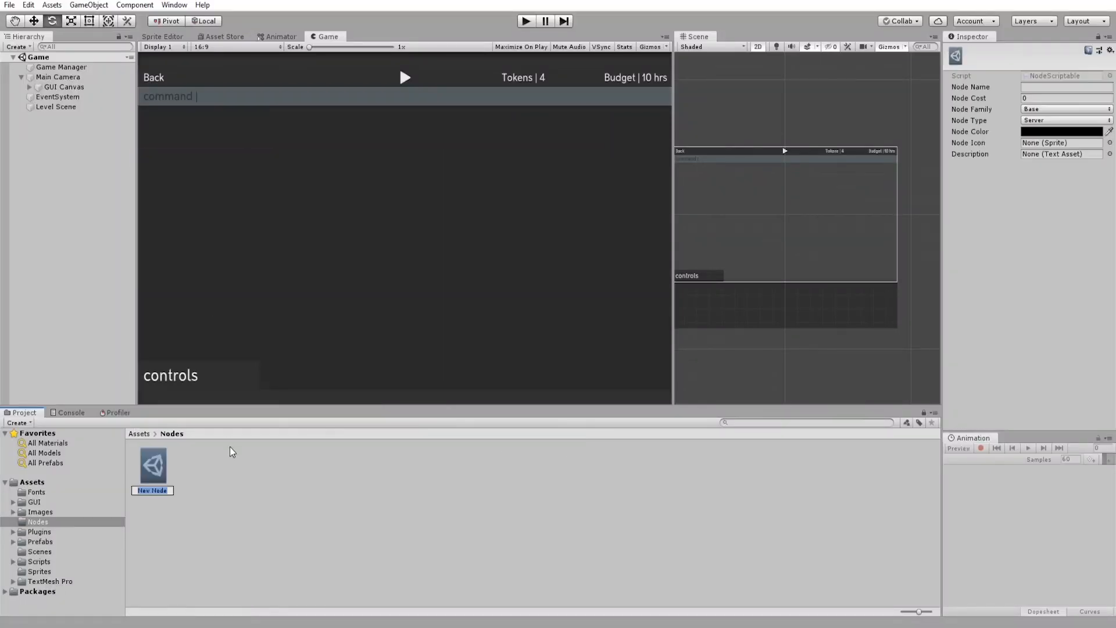
{"action": "type", "text": "Sr"}
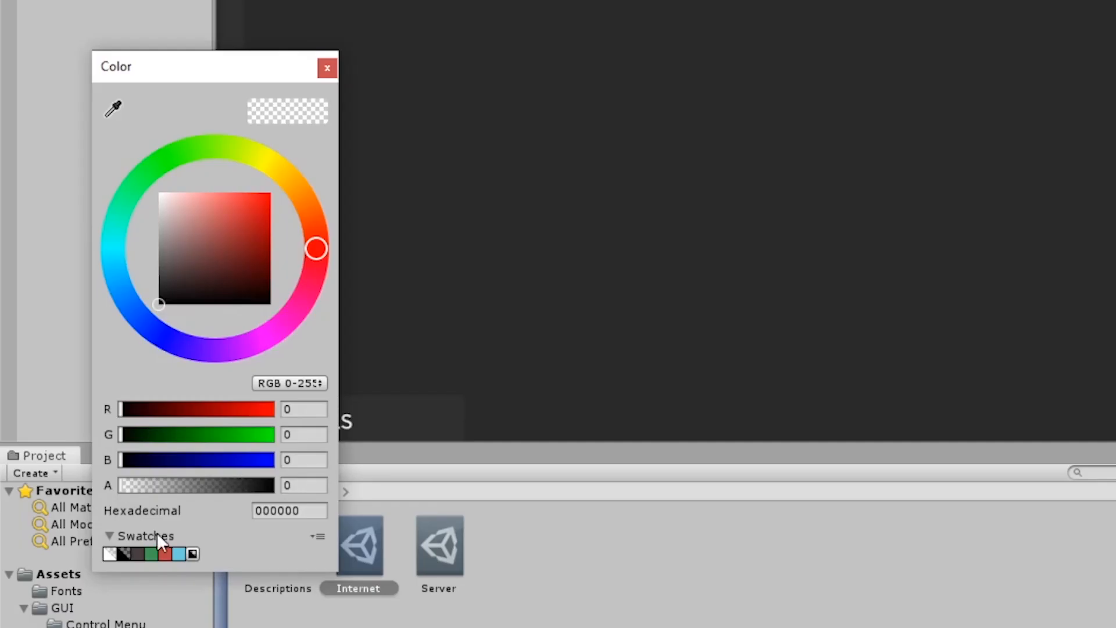
{"action": "left_click", "coordinate": [266, 210]}
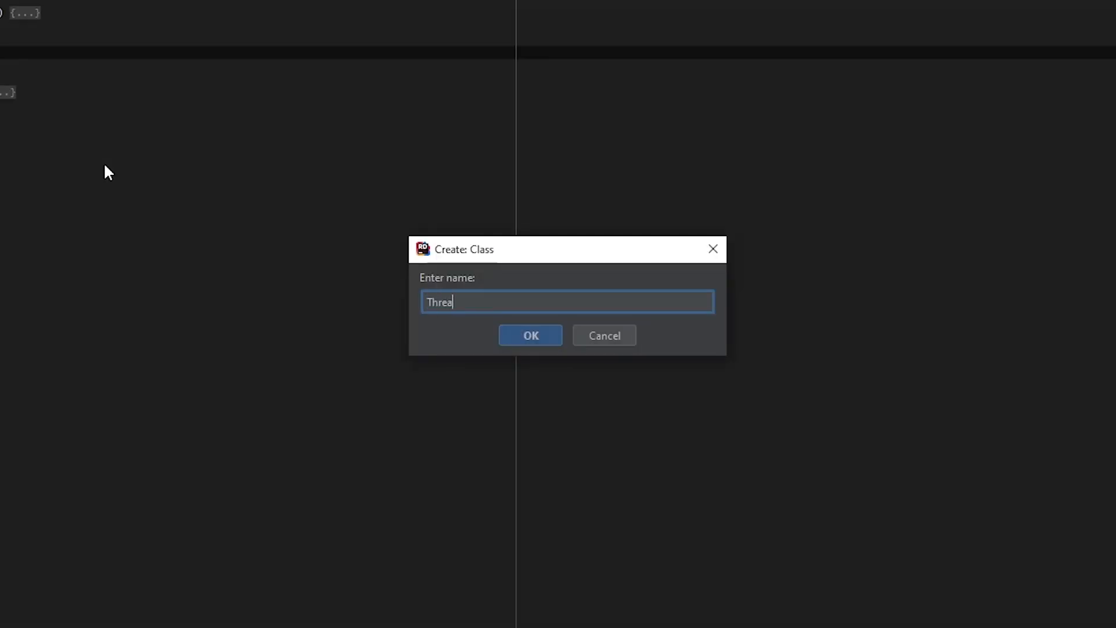
- Create the Threat class and write its constructor assigning the parent threat
{"action": "left_click", "coordinate": [529, 335]}
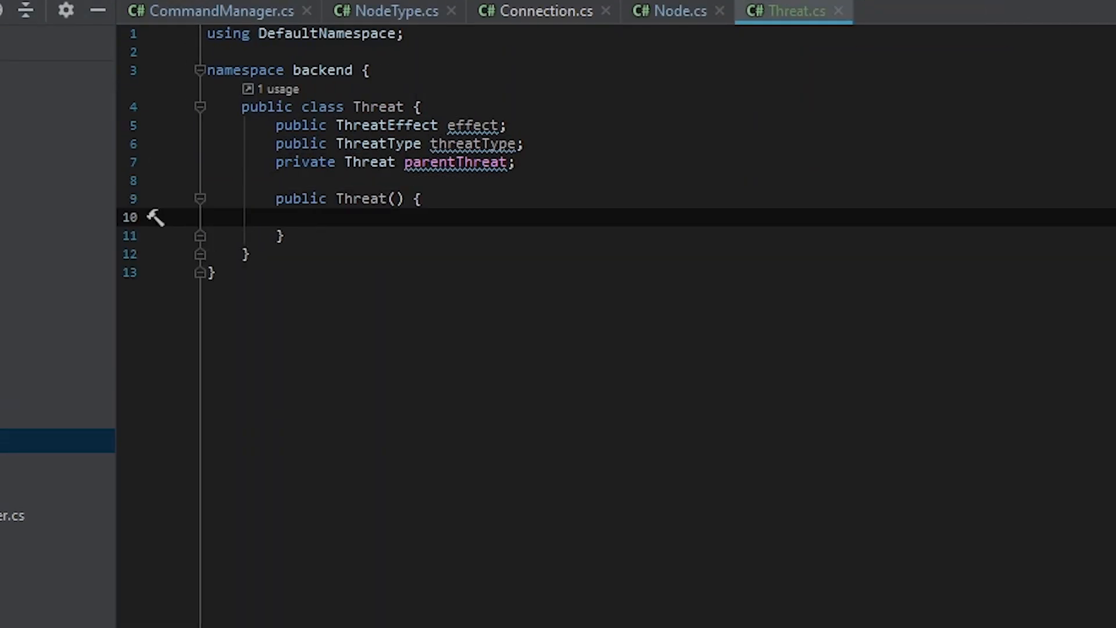
{"action": "type", "text": "this.parent"}
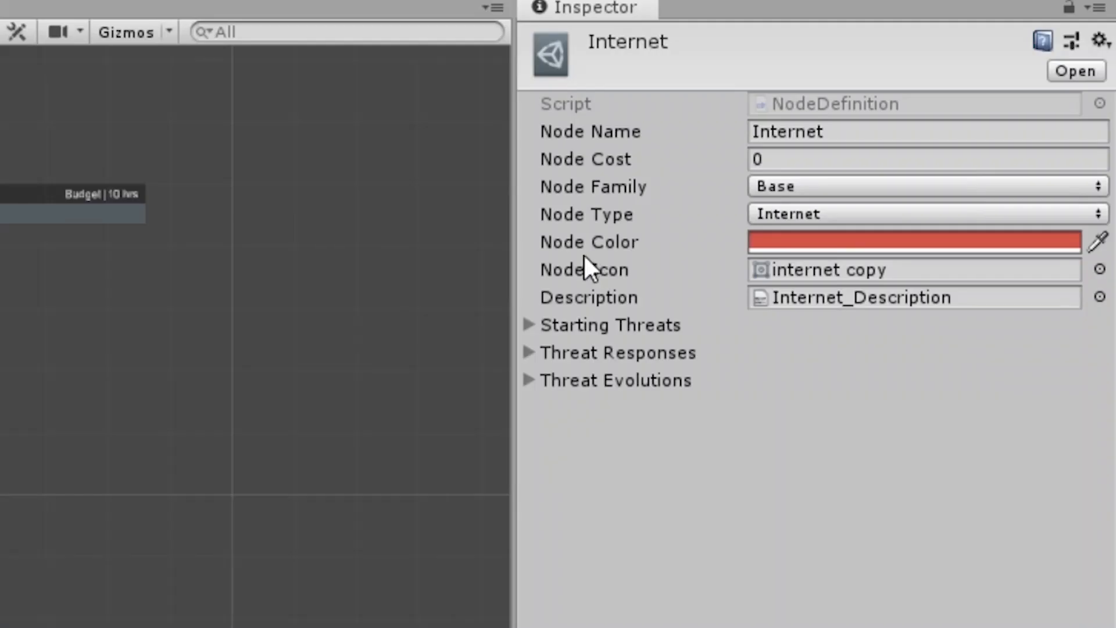
- Select the Internet node asset to view its red colour, icon, description and threat lists
{"action": "left_click", "coordinate": [529, 324]}
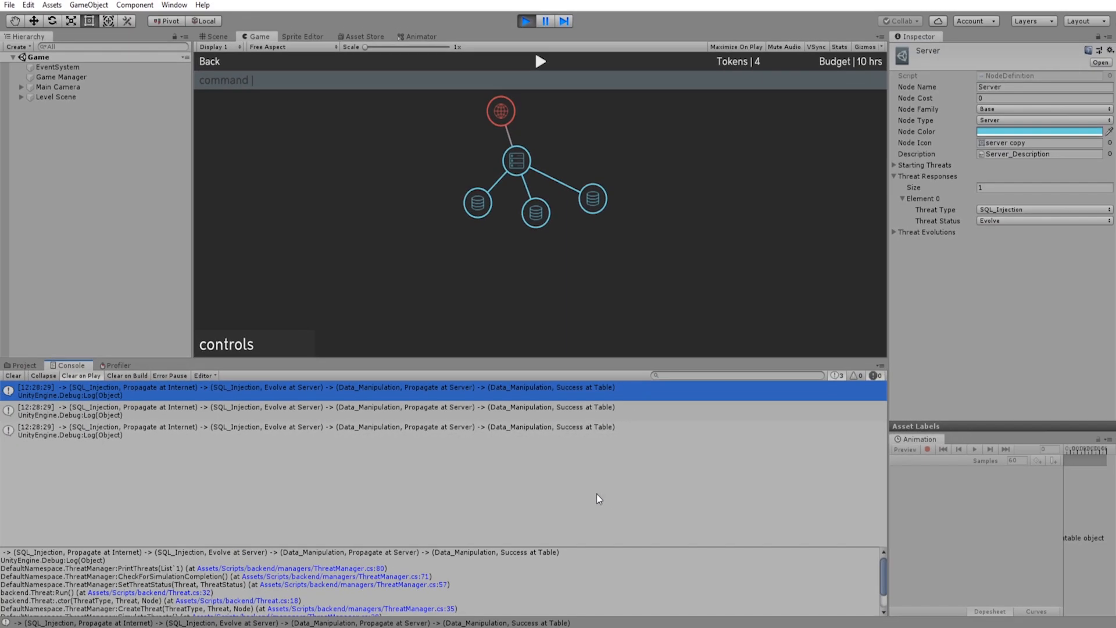
{"action": "mouse_move", "coordinate": [596, 500]}
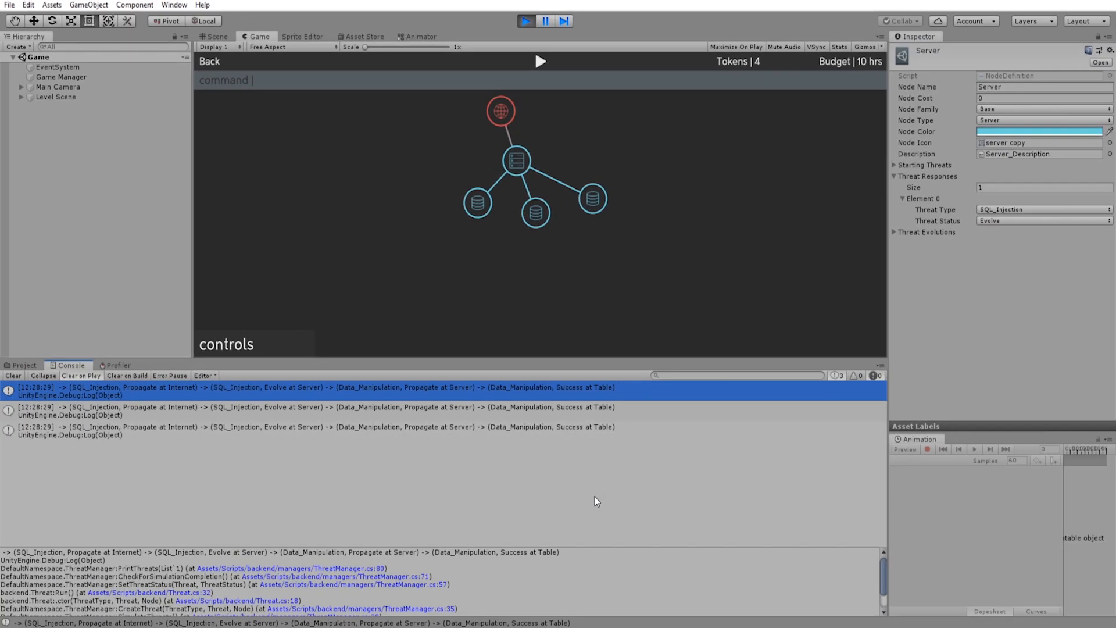
{"action": "mouse_move", "coordinate": [635, 589]}
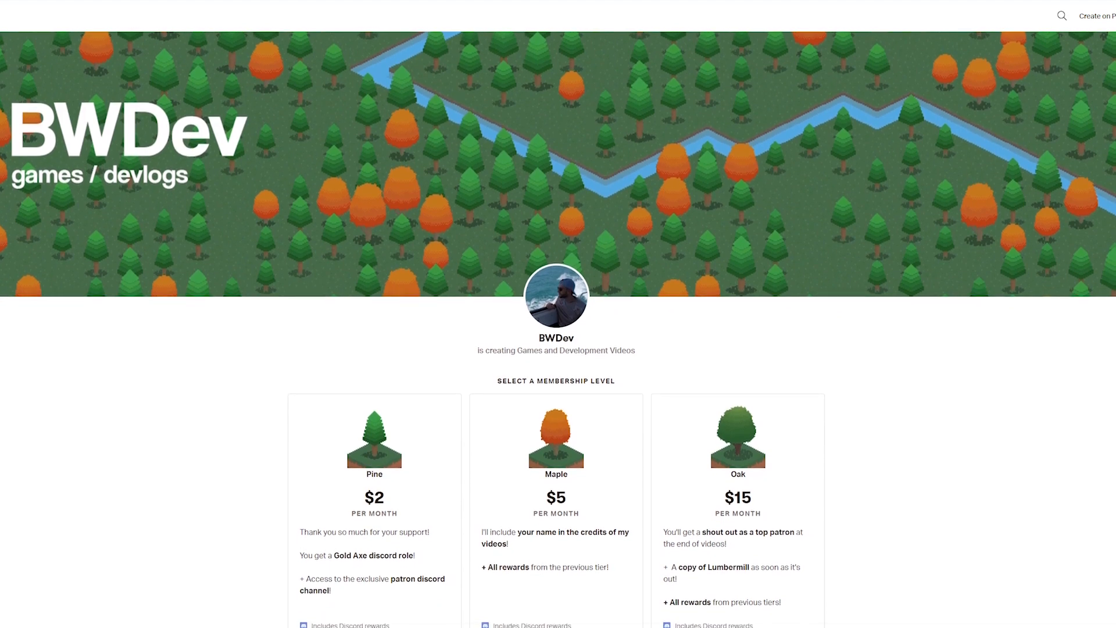
- Scroll down the BWDev Patreon page to the $2, $5 and $15 tiers
{"action": "scroll", "scroll_direction": "down", "scroll_amount": 3}
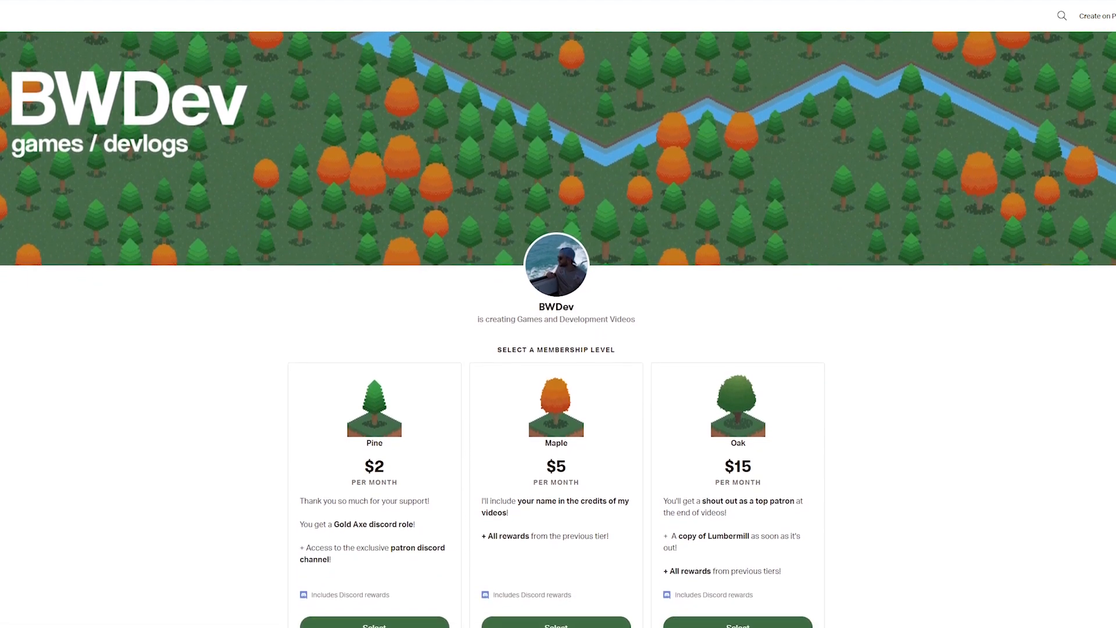